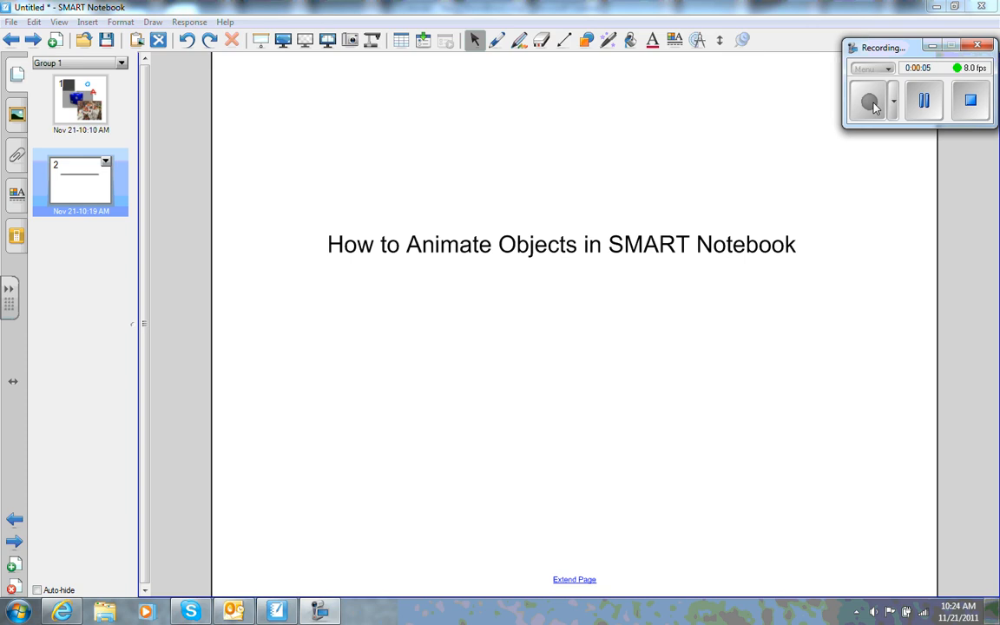
pyautogui.moveTo(353, 288)
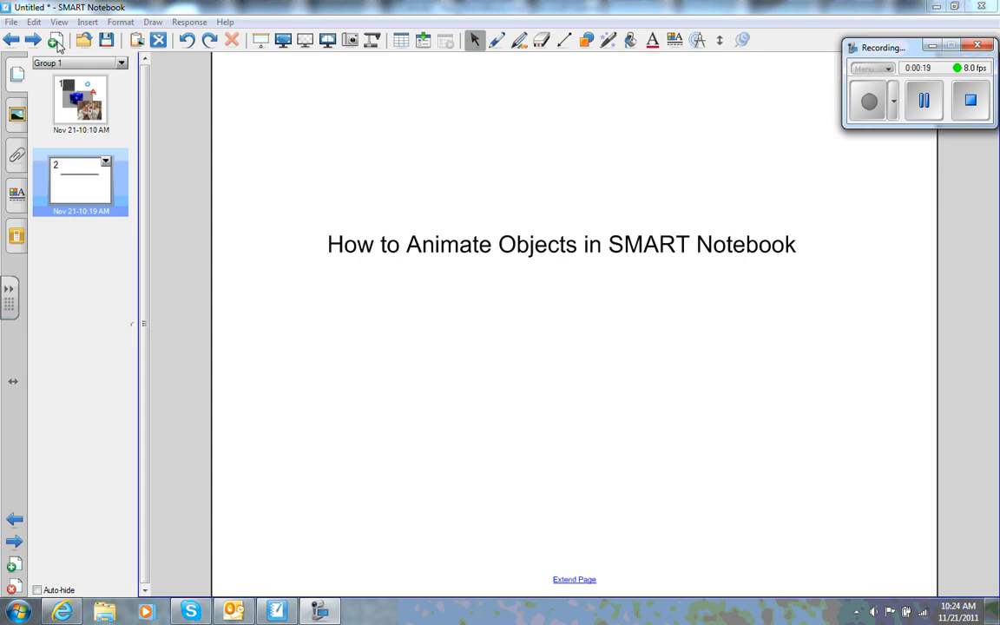
# - Add a blank page 3 and type 'Sample Text' in a text box
pyautogui.click(56, 44)
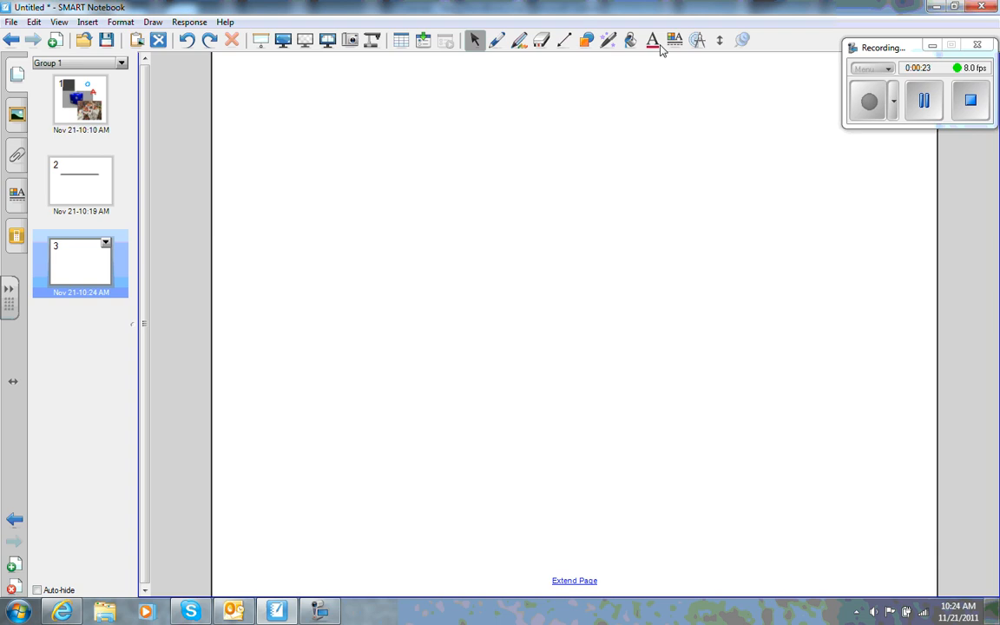
pyautogui.moveTo(423, 243)
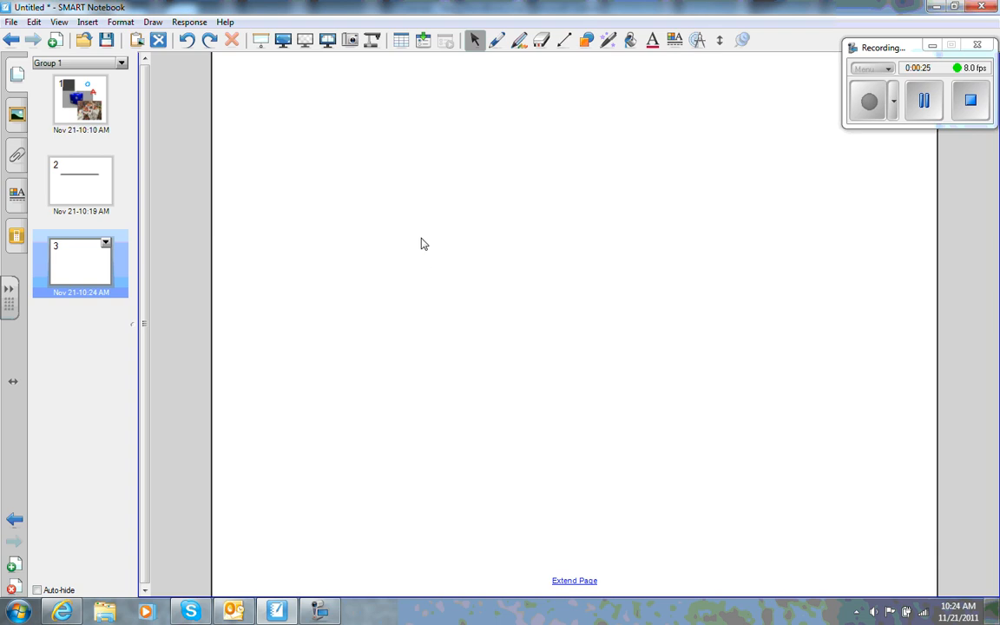
pyautogui.write('Sampel')
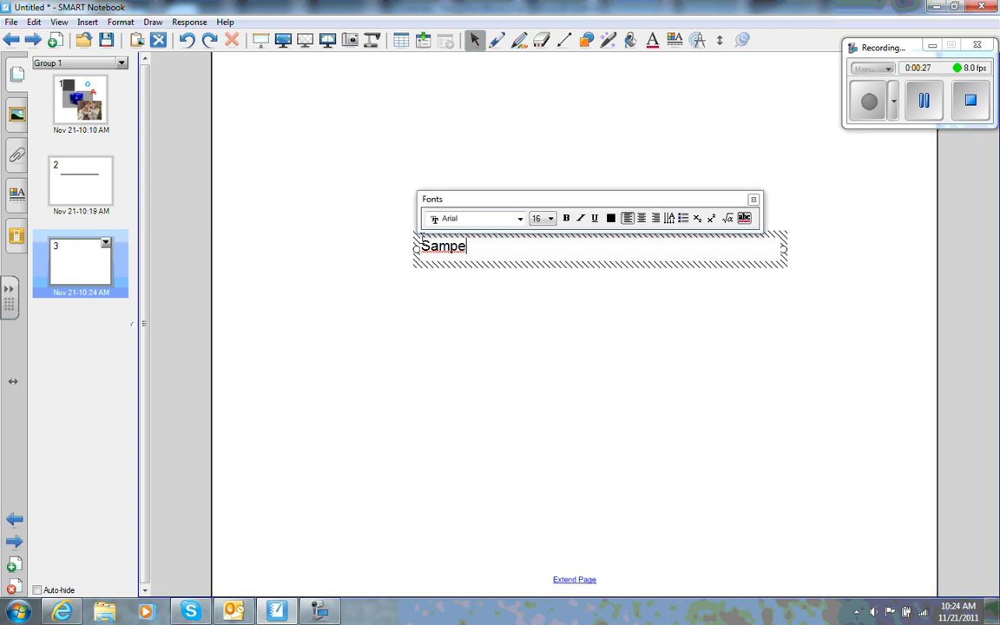
pyautogui.write('Sample Text')
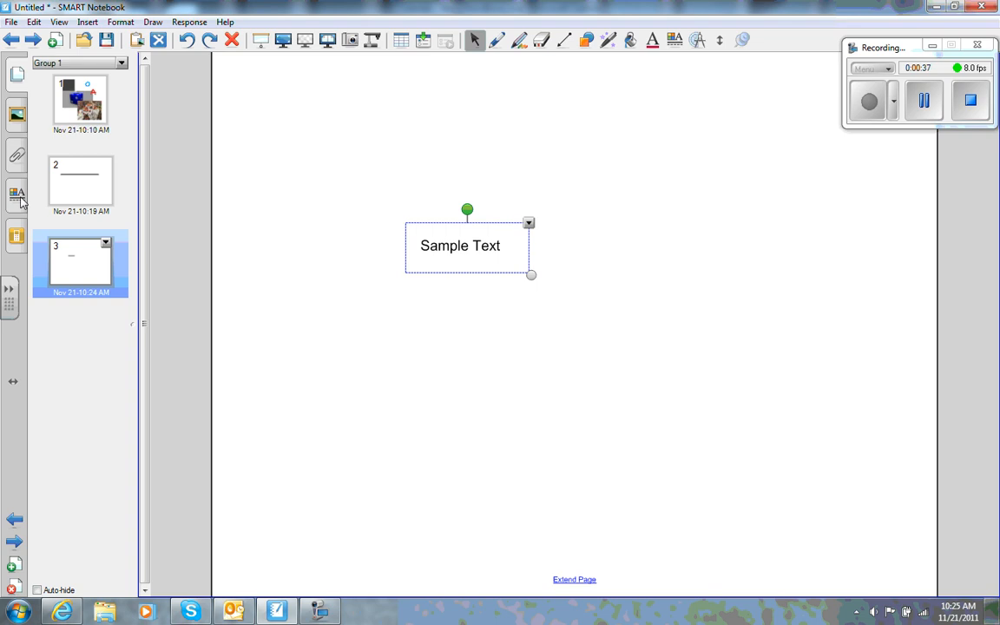
# - Show the Text Style properties for the 'Sample Text' box
pyautogui.click(14, 192)
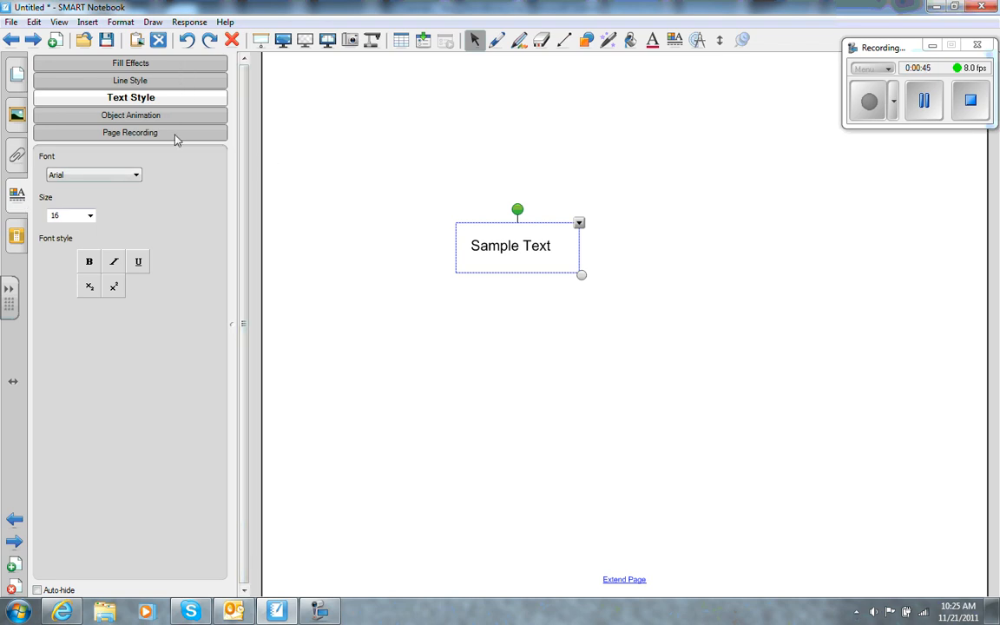
pyautogui.moveTo(178, 68)
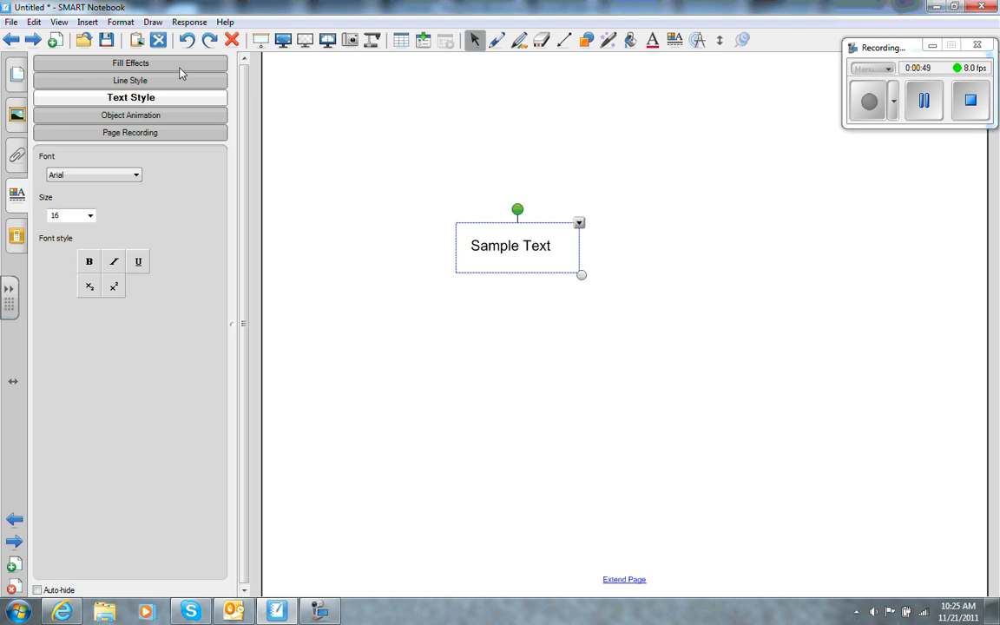
pyautogui.moveTo(169, 124)
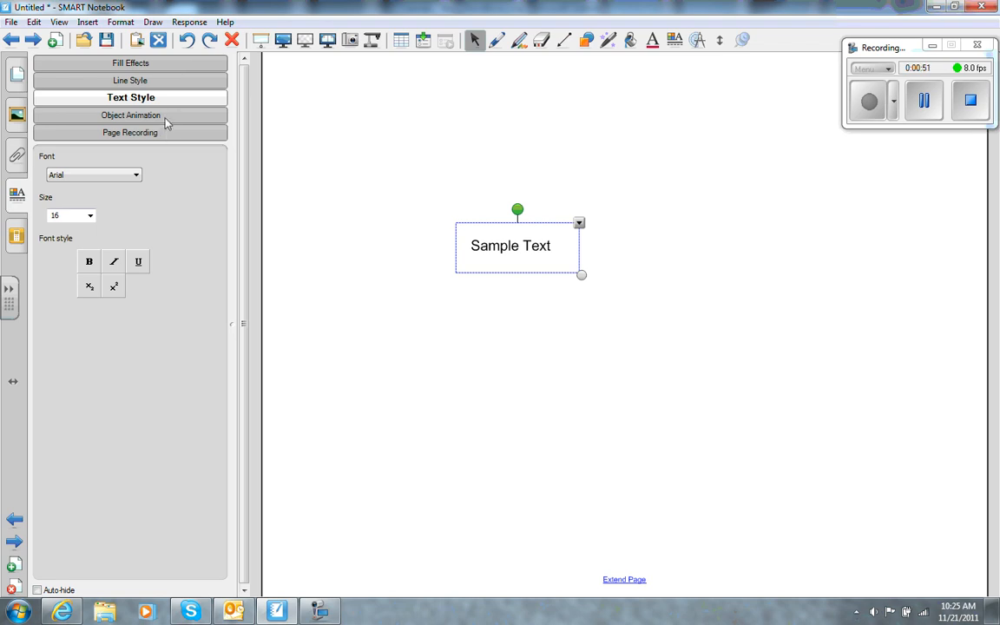
# - Set the text's Object Animation type to Fade In and choose when it occurs
pyautogui.click(140, 115)
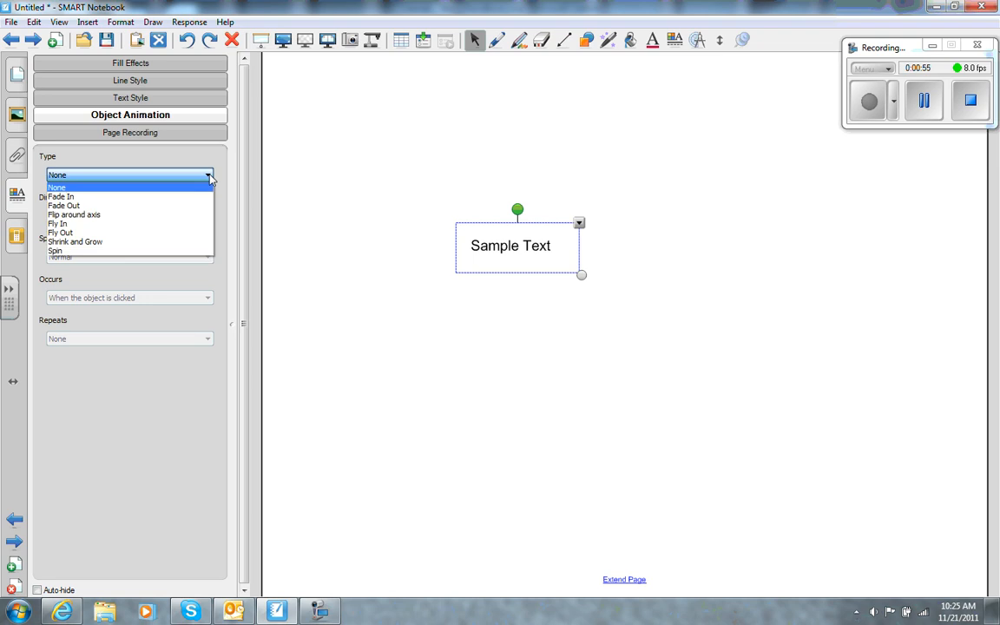
pyautogui.moveTo(203, 201)
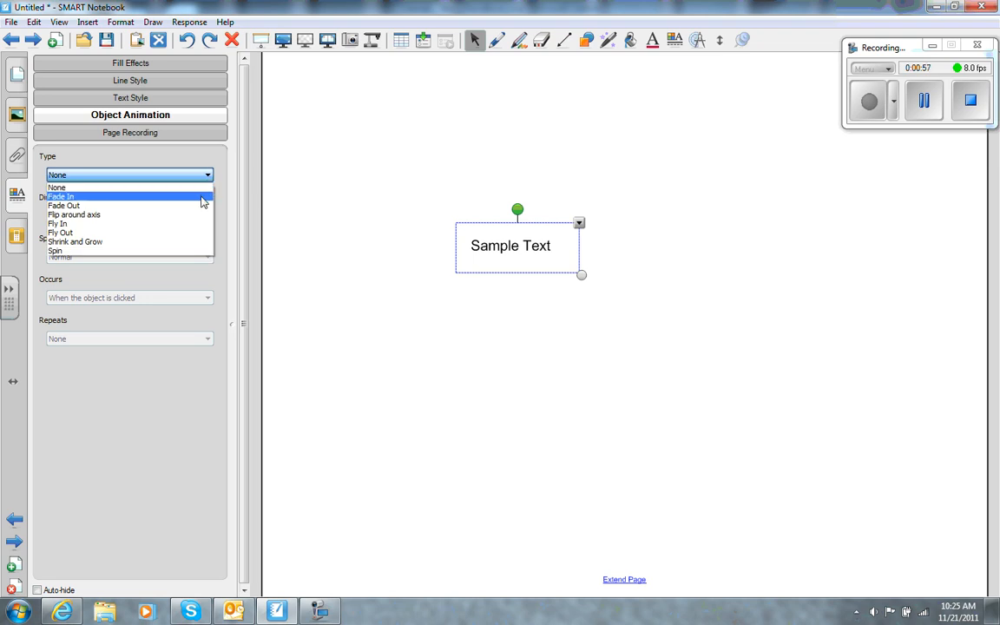
pyautogui.click(65, 197)
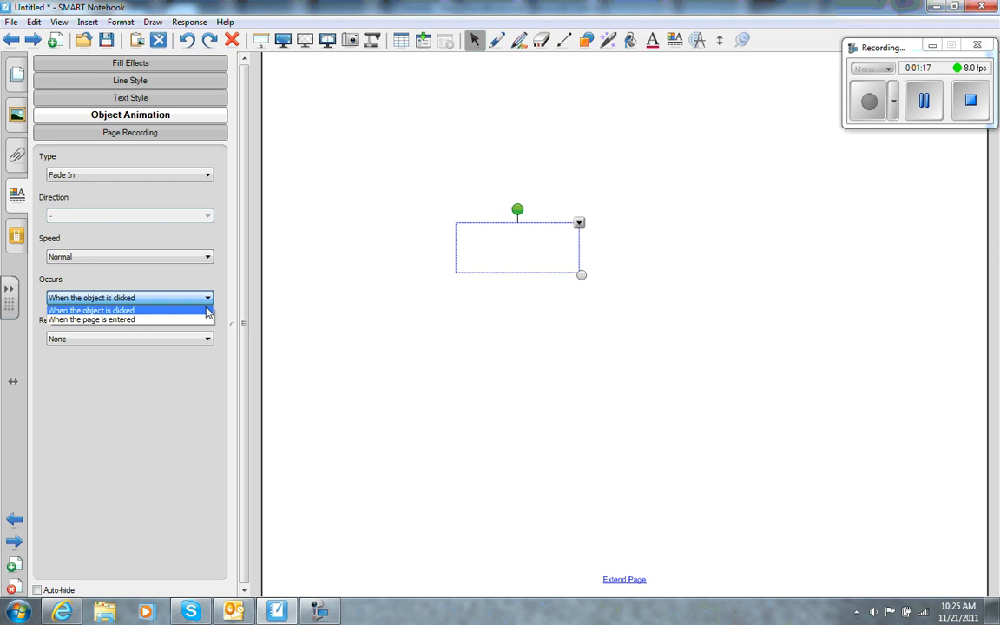
pyautogui.click(105, 310)
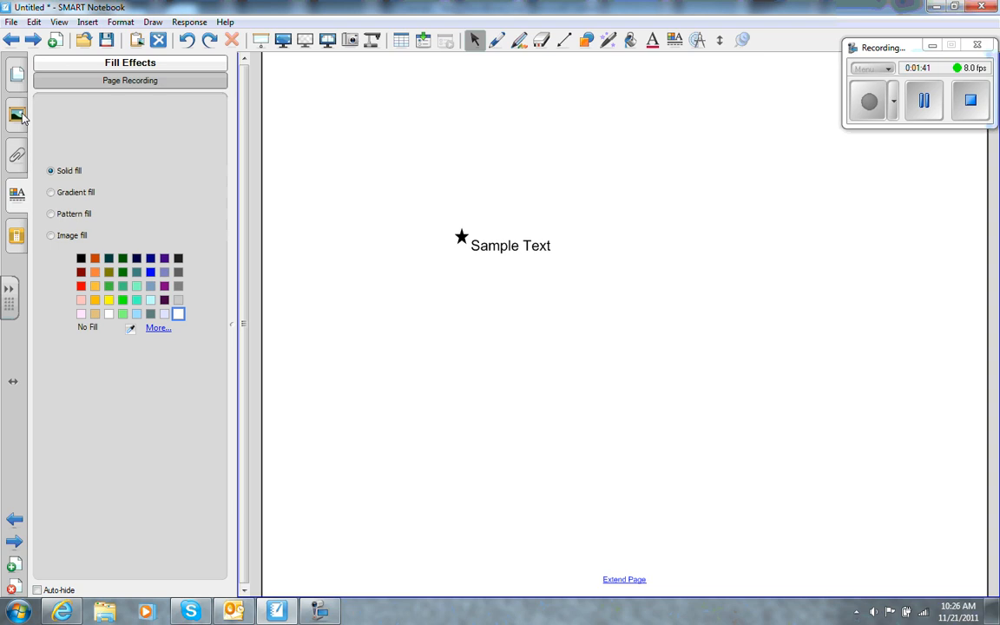
# - Drag the Ace card picture from the My Content gallery onto page 3
pyautogui.click(13, 113)
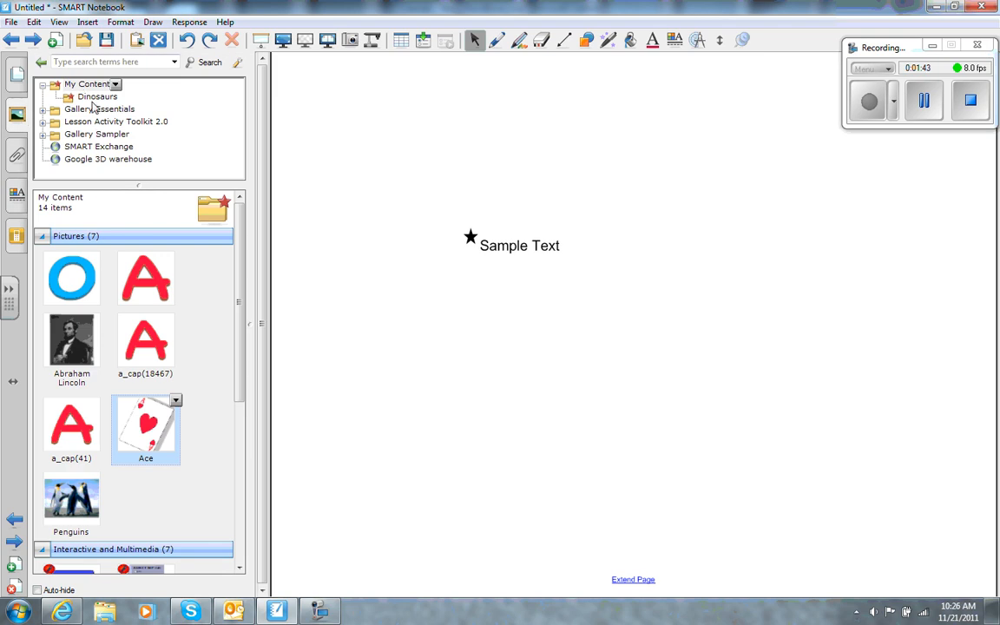
pyautogui.click(94, 97)
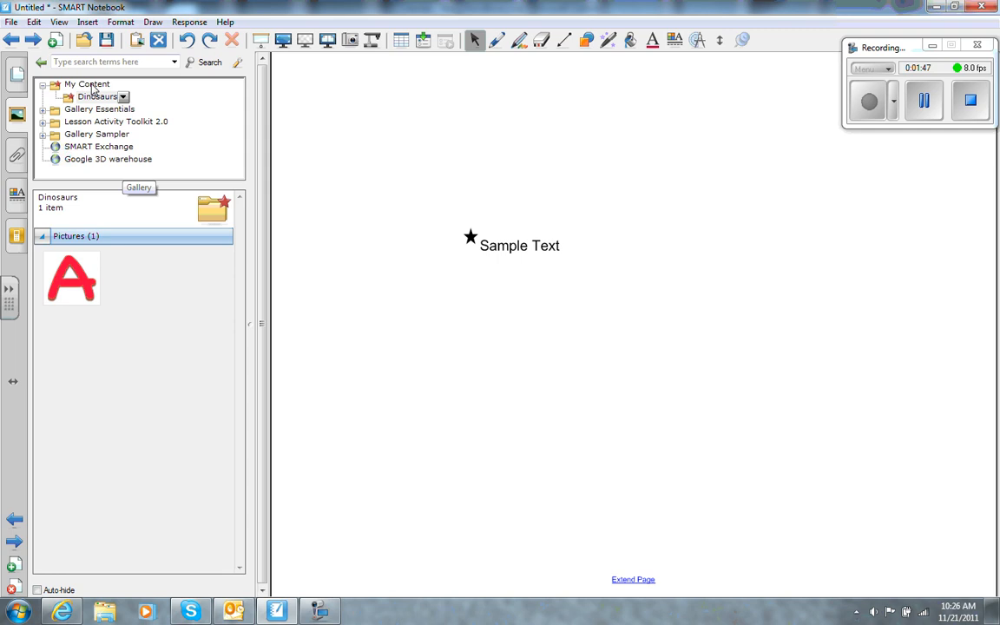
pyautogui.click(87, 85)
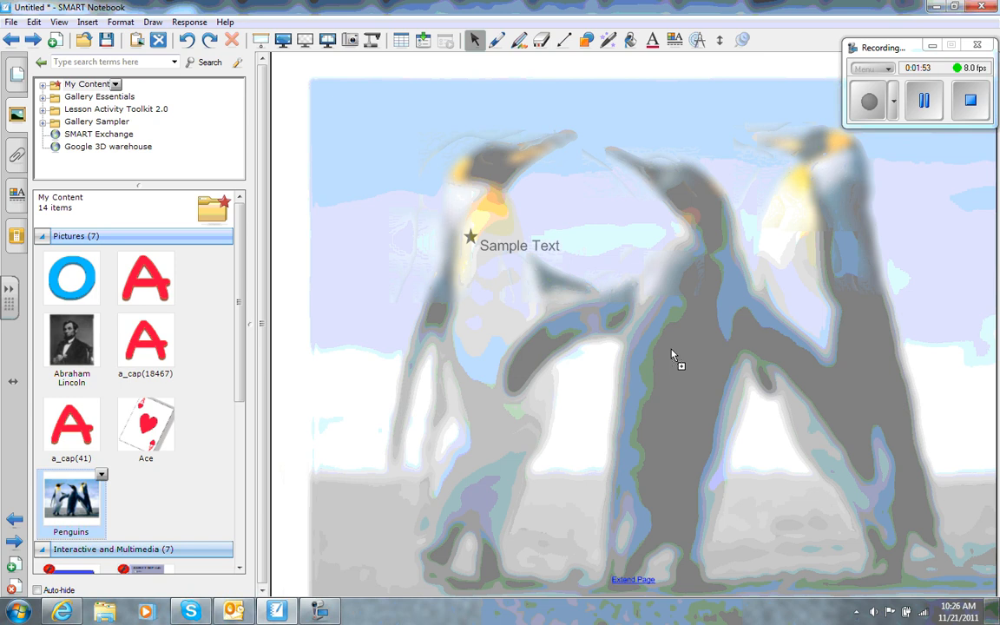
pyautogui.moveTo(146, 426); pyautogui.dragTo(378, 477)
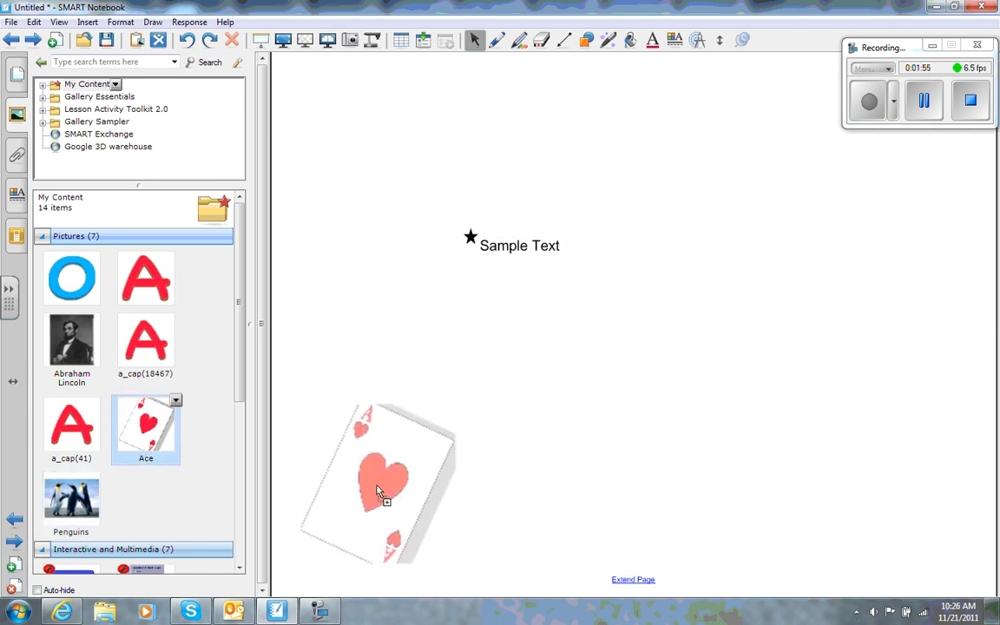
pyautogui.moveTo(377, 486); pyautogui.dragTo(721, 313)
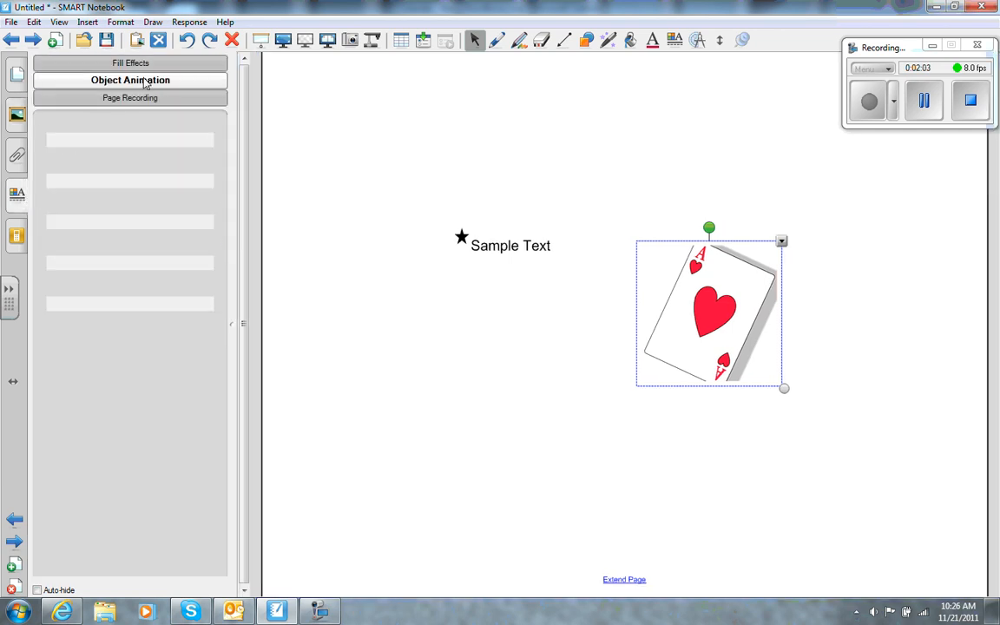
# - Animate the Ace card: Flip around axis, Middle Vertical, when clicked
pyautogui.click(131, 80)
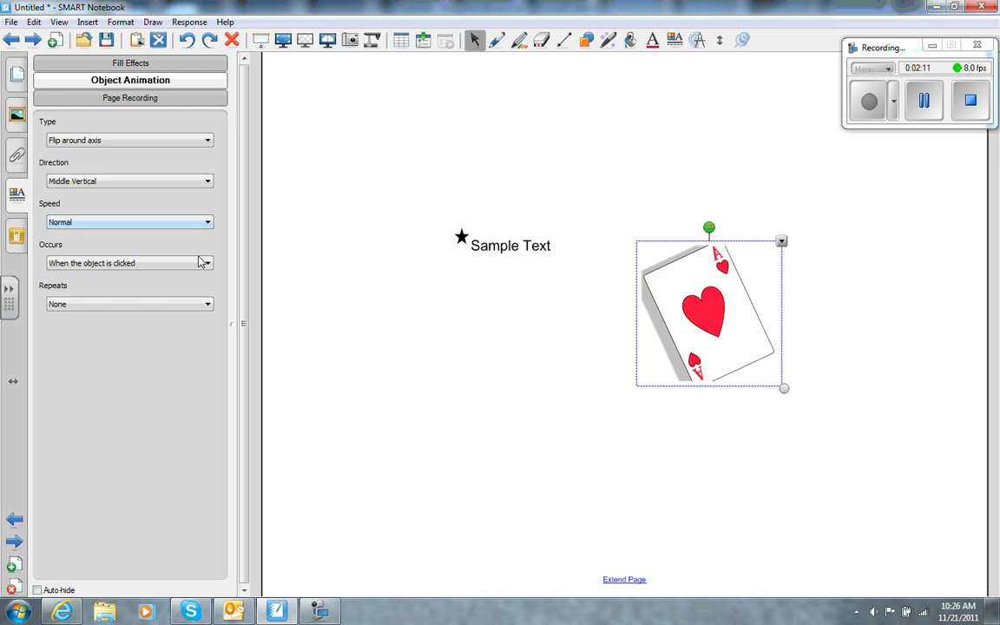
pyautogui.moveTo(156, 218)
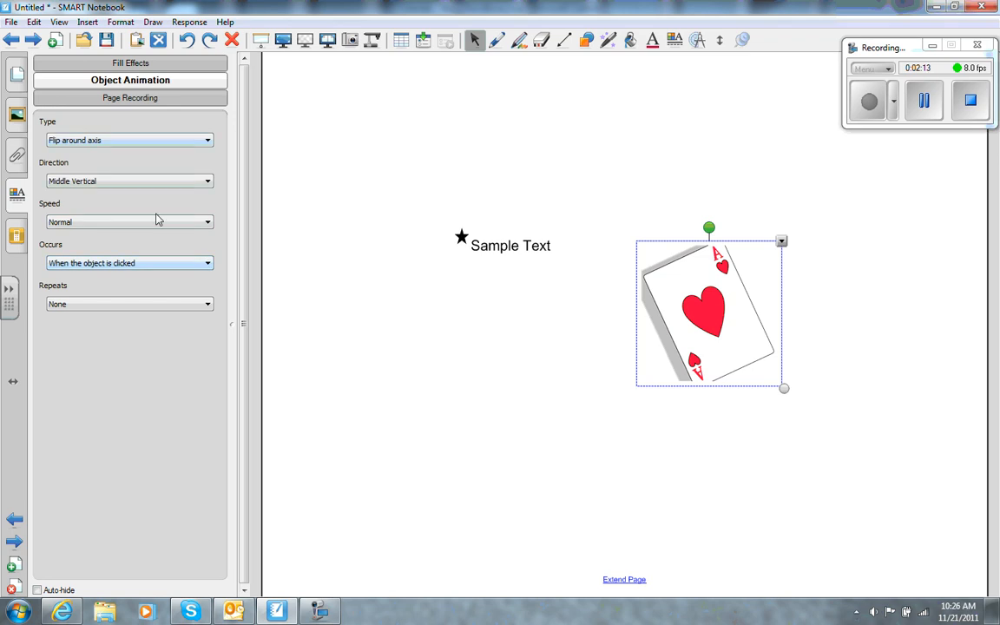
pyautogui.moveTo(190, 226)
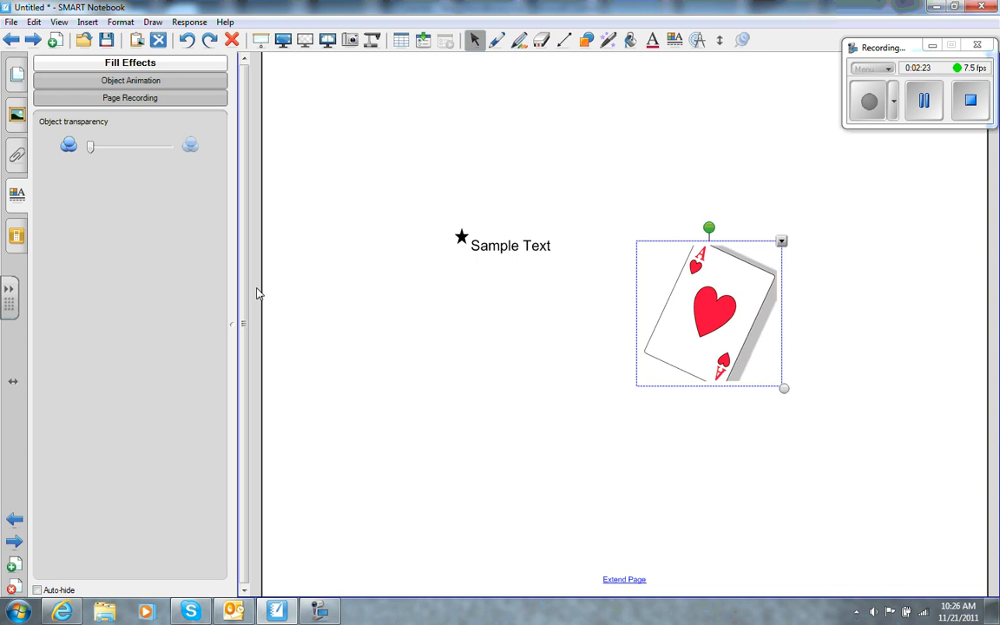
pyautogui.click(140, 80)
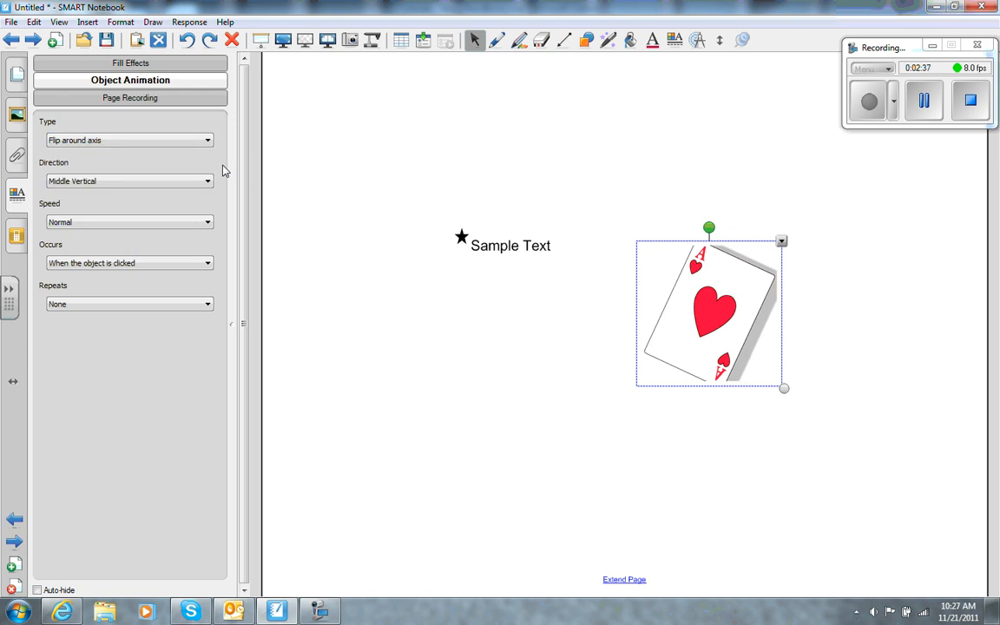
pyautogui.moveTo(117, 435)
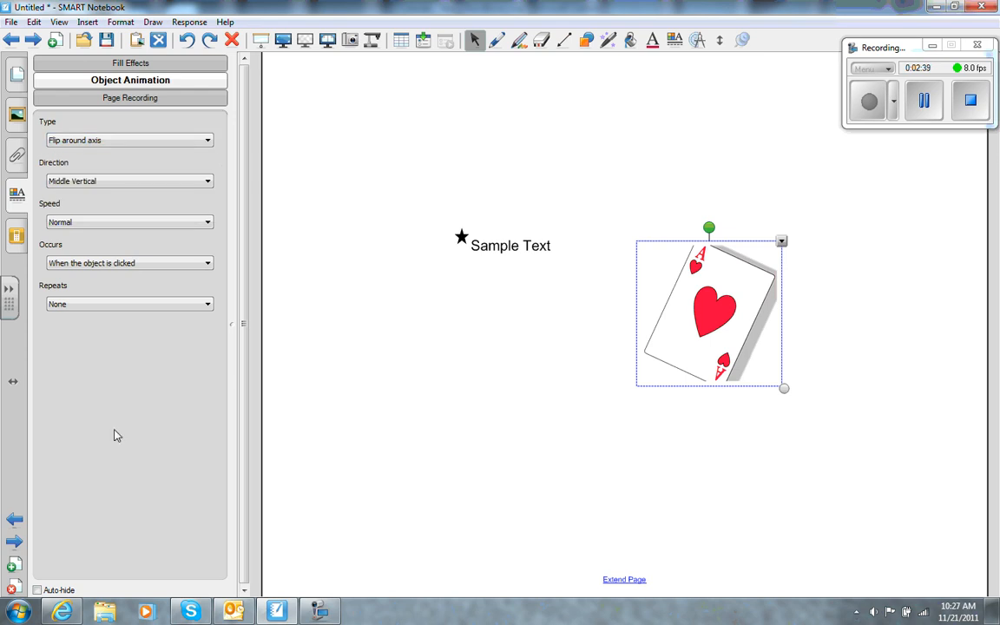